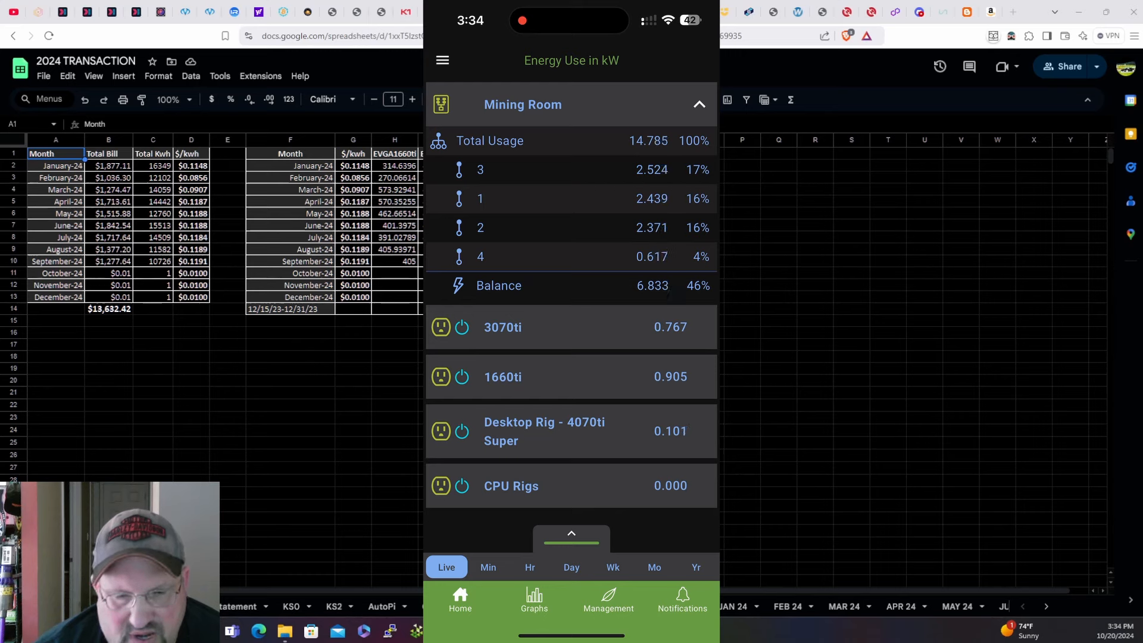
Step: View the 3070ti plug's weekly consumption, then go to the Desktop Rig - 4070ti Super plug
left_click(502, 327)
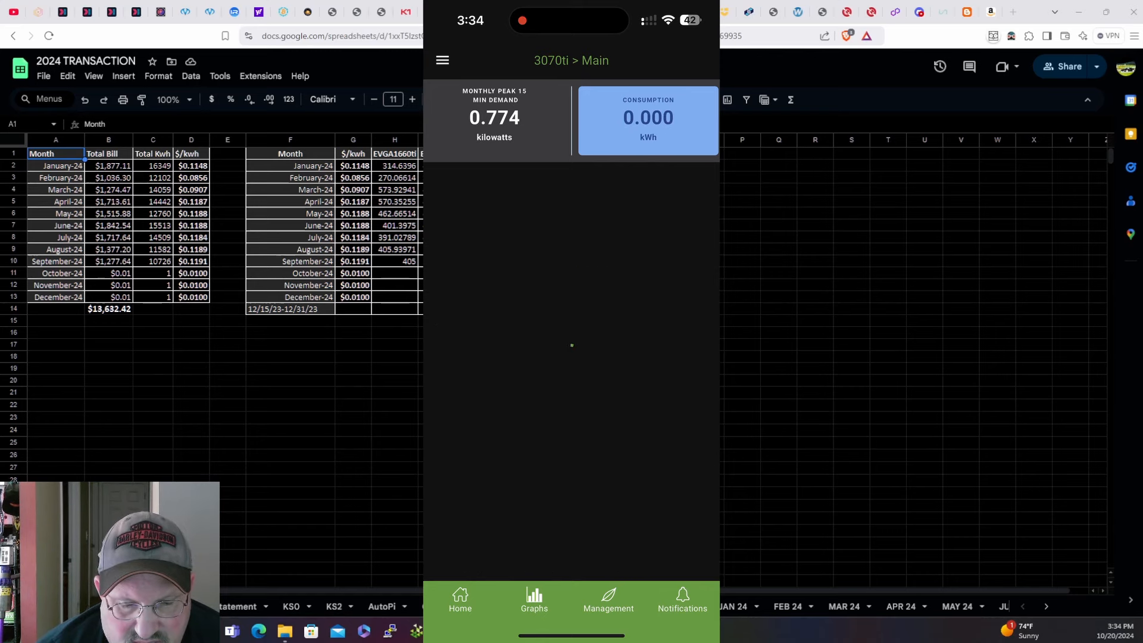
left_click(612, 567)
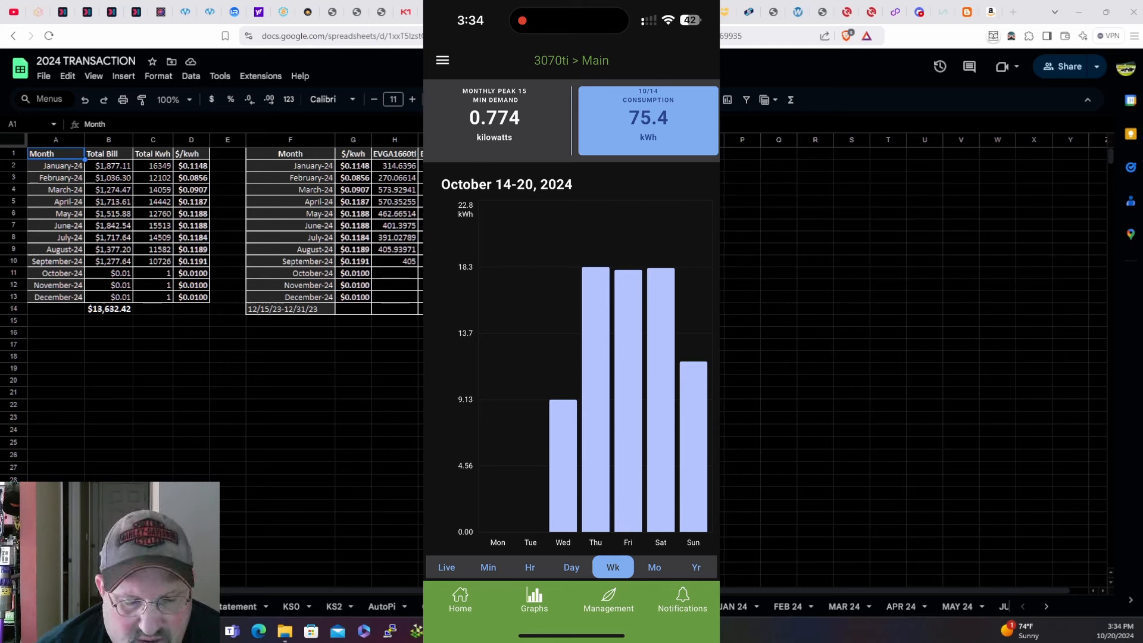
left_click(445, 567)
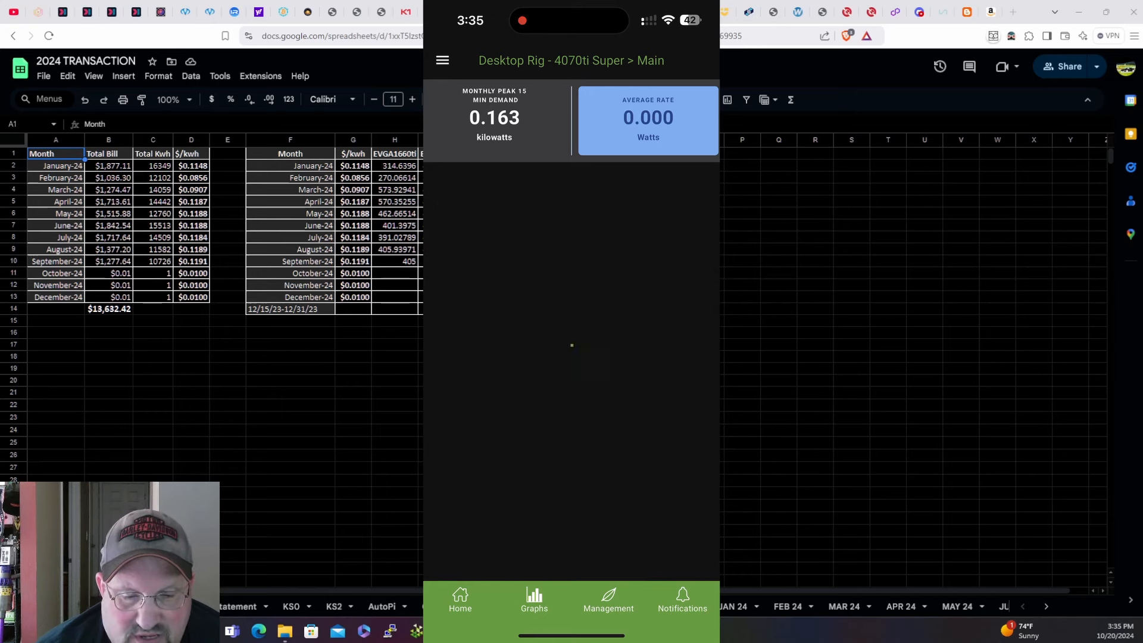
Step: Show the Desktop Rig plug's hourly power chart for 3 PM October 20, 2024
left_click(529, 567)
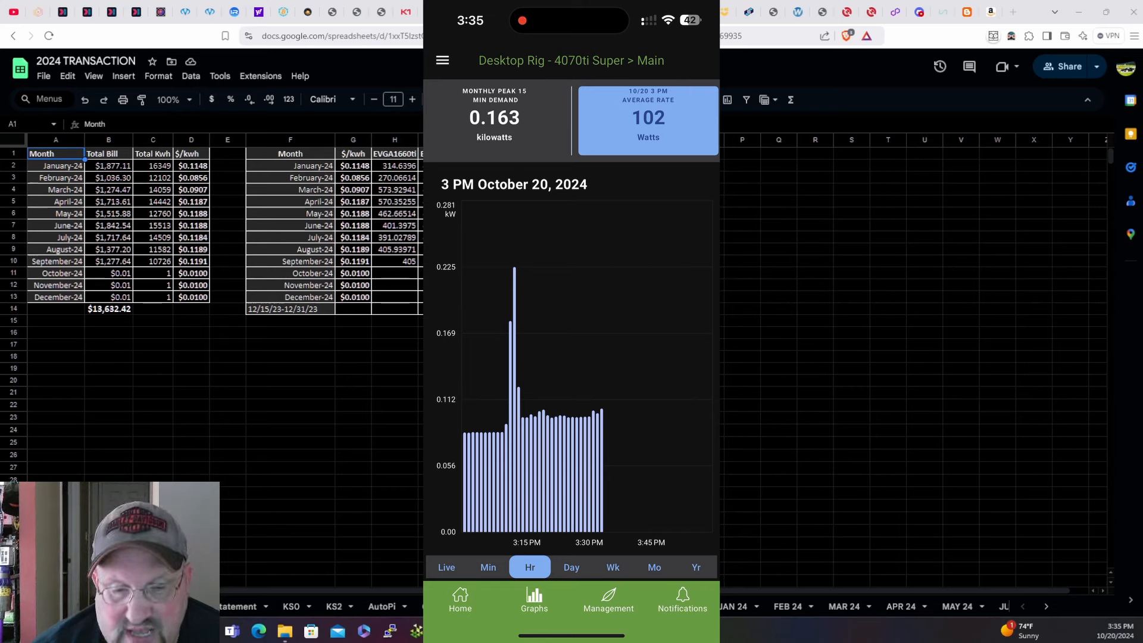
left_click(460, 601)
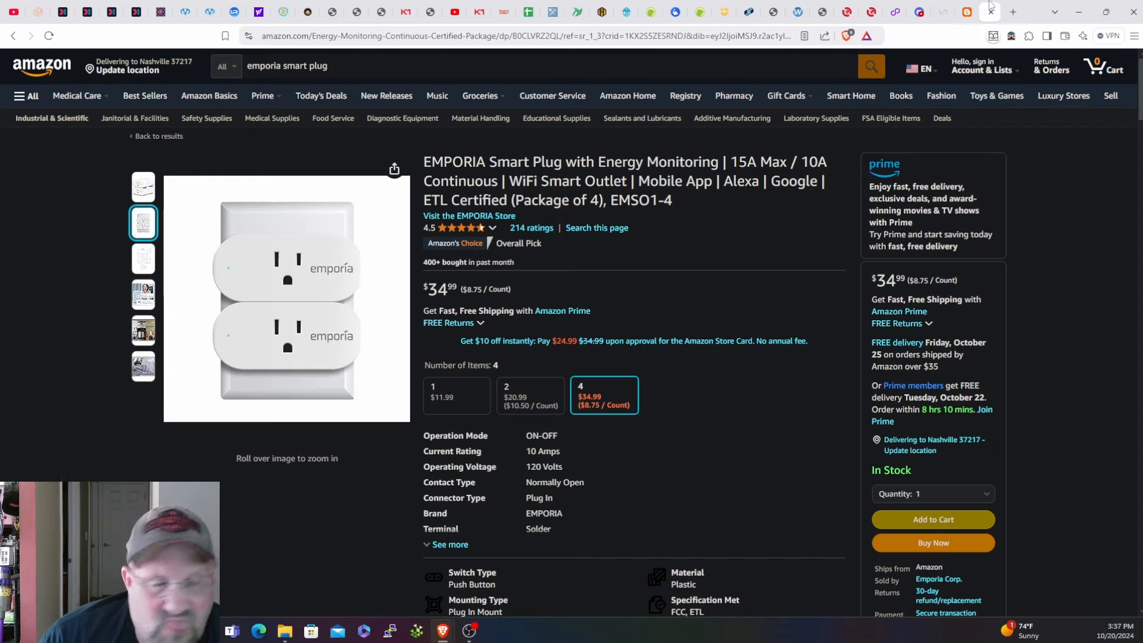
mouse_move(1024, 70)
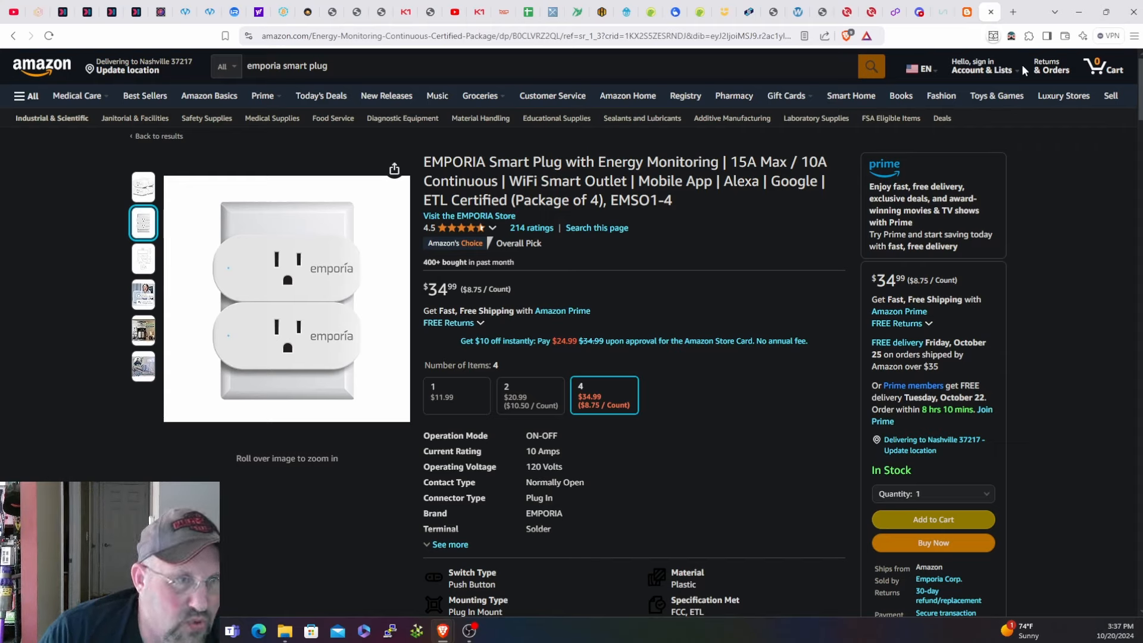
Step: Keep the EMPORIA Smart Plug 4-pack listing at $34.99 on screen
left_click(983, 65)
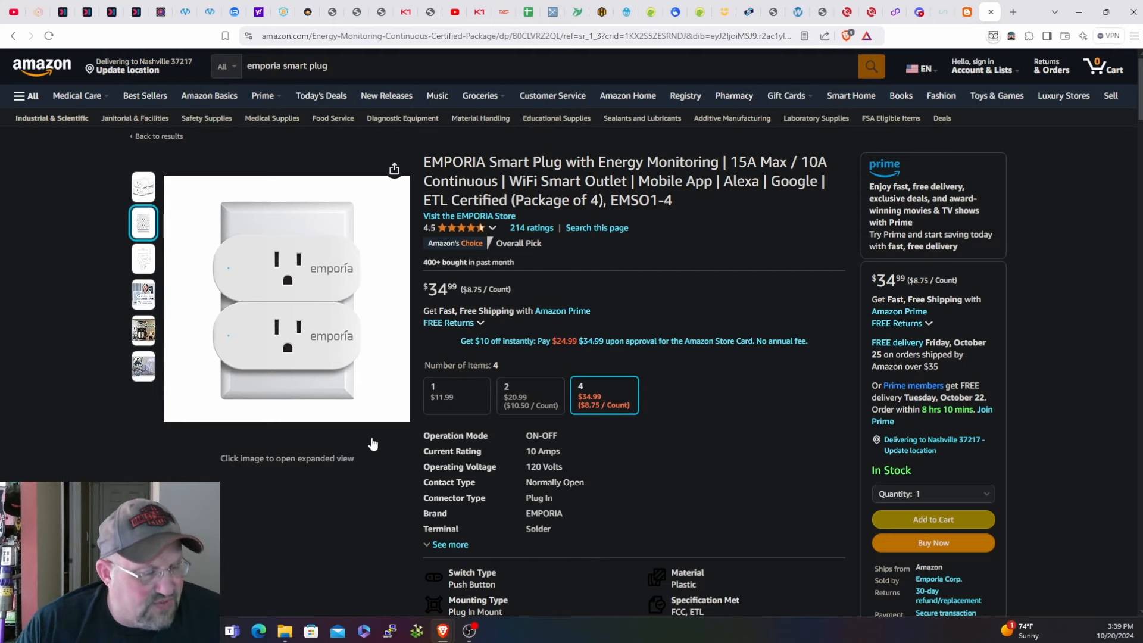
mouse_move(392, 438)
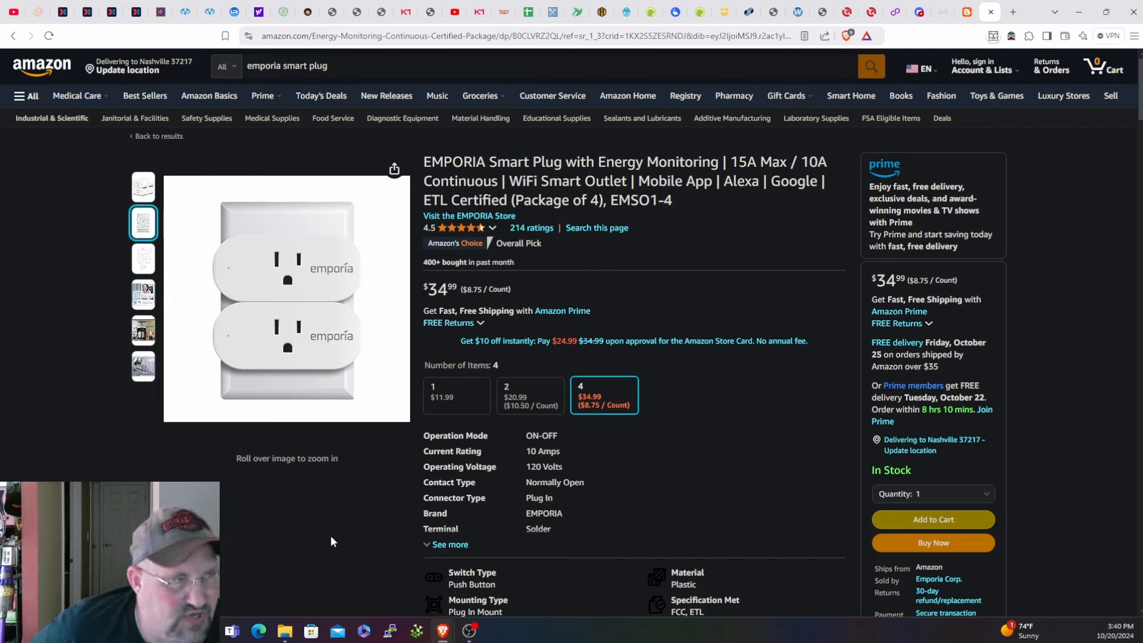
mouse_move(360, 486)
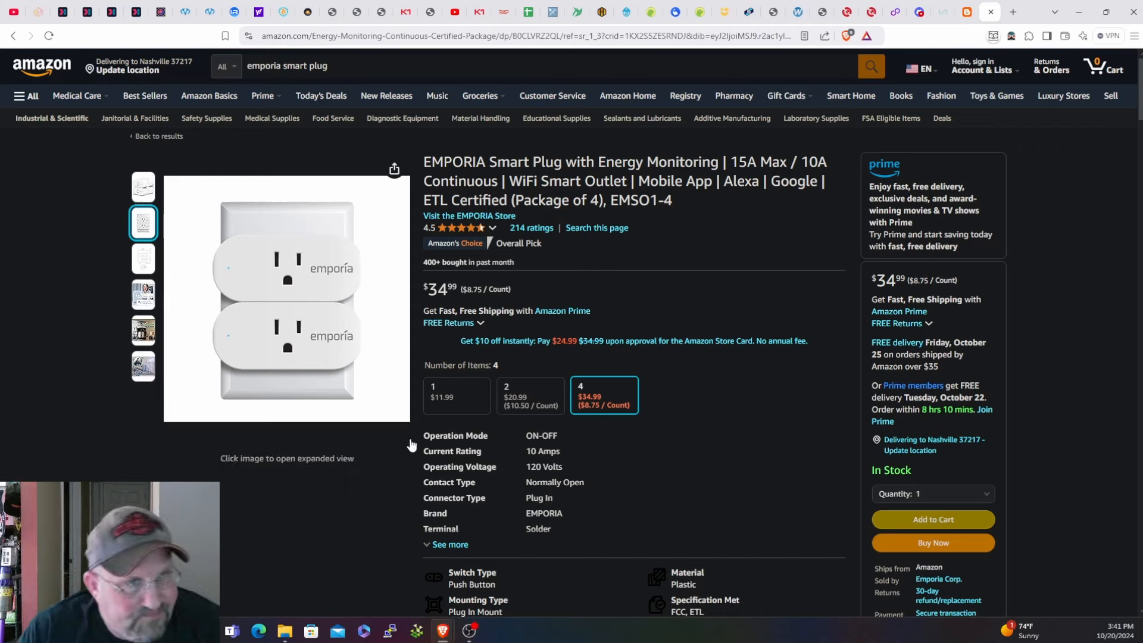
left_click(529, 394)
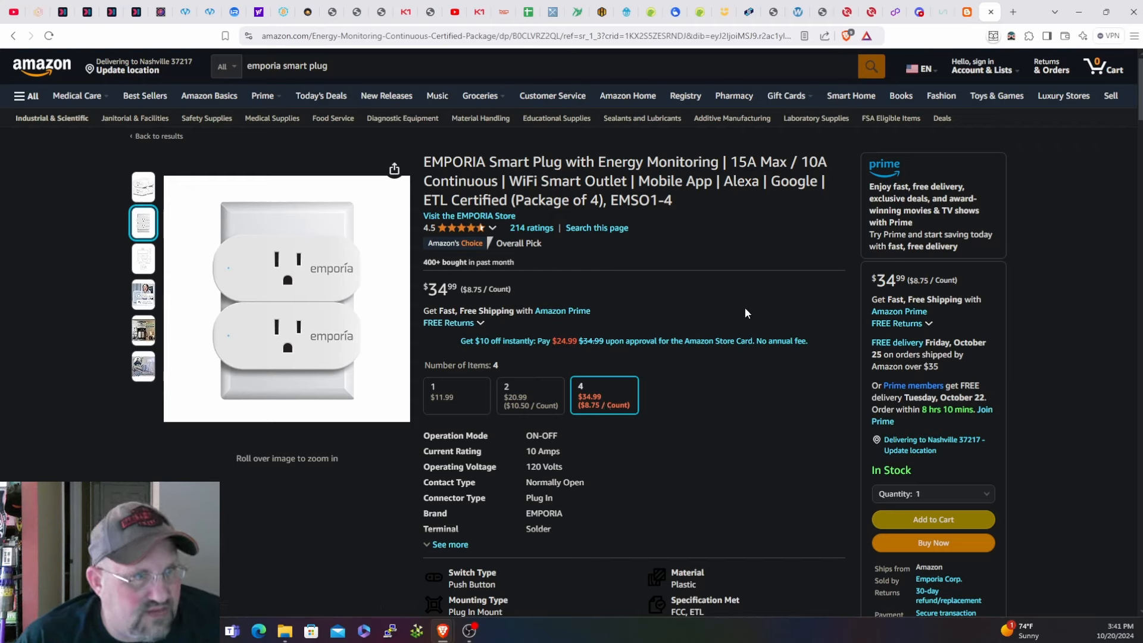
mouse_move(743, 276)
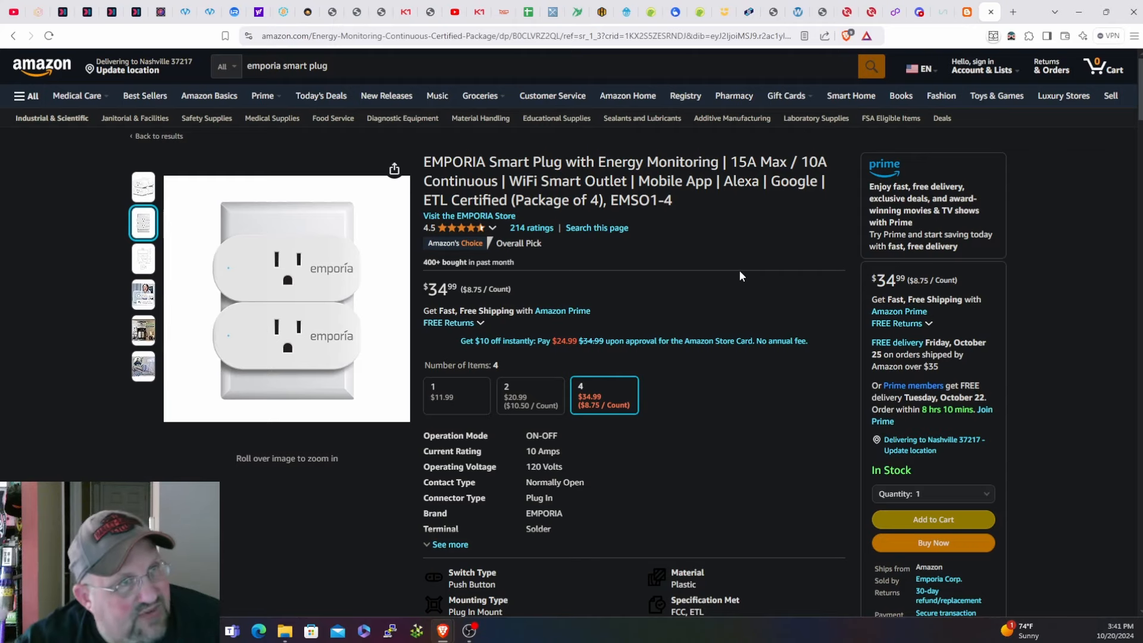
mouse_move(739, 269)
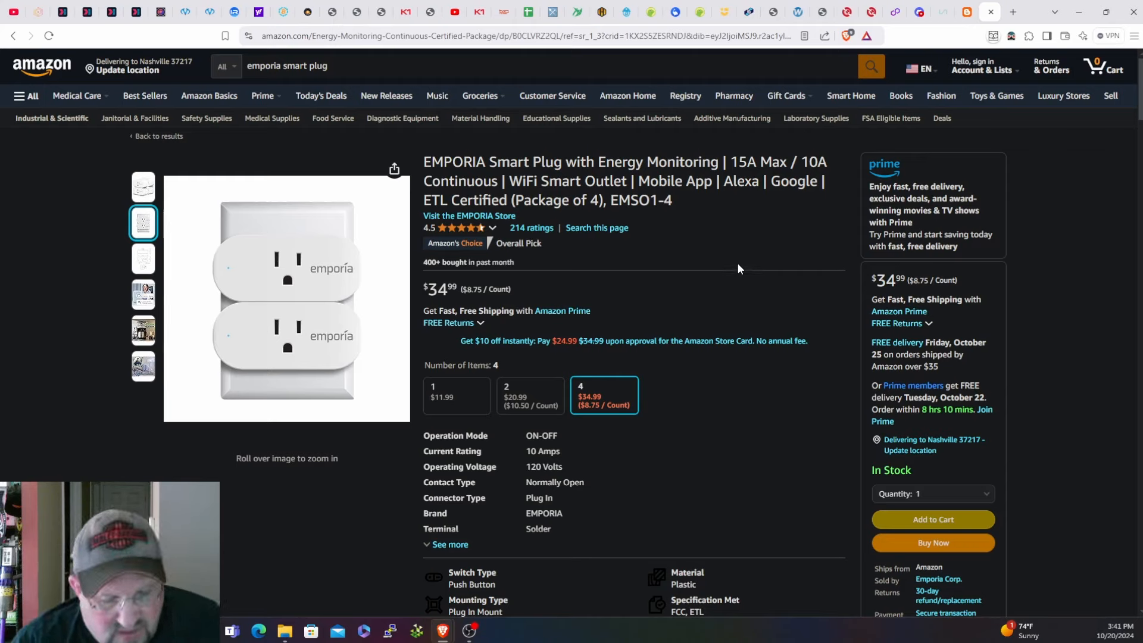
mouse_move(725, 259)
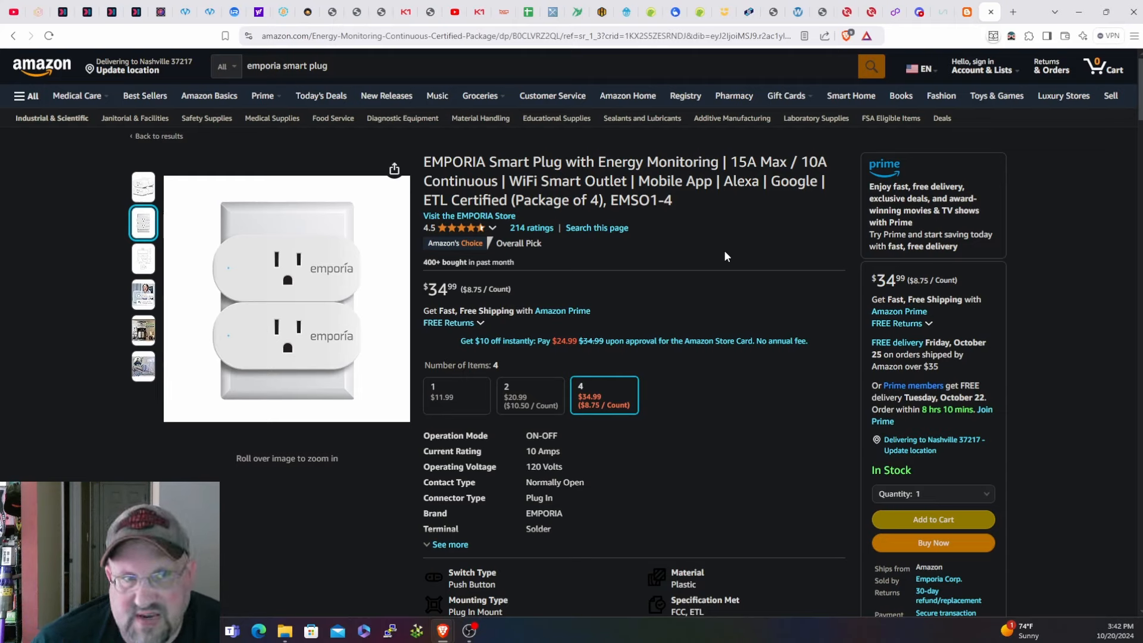
mouse_move(731, 257)
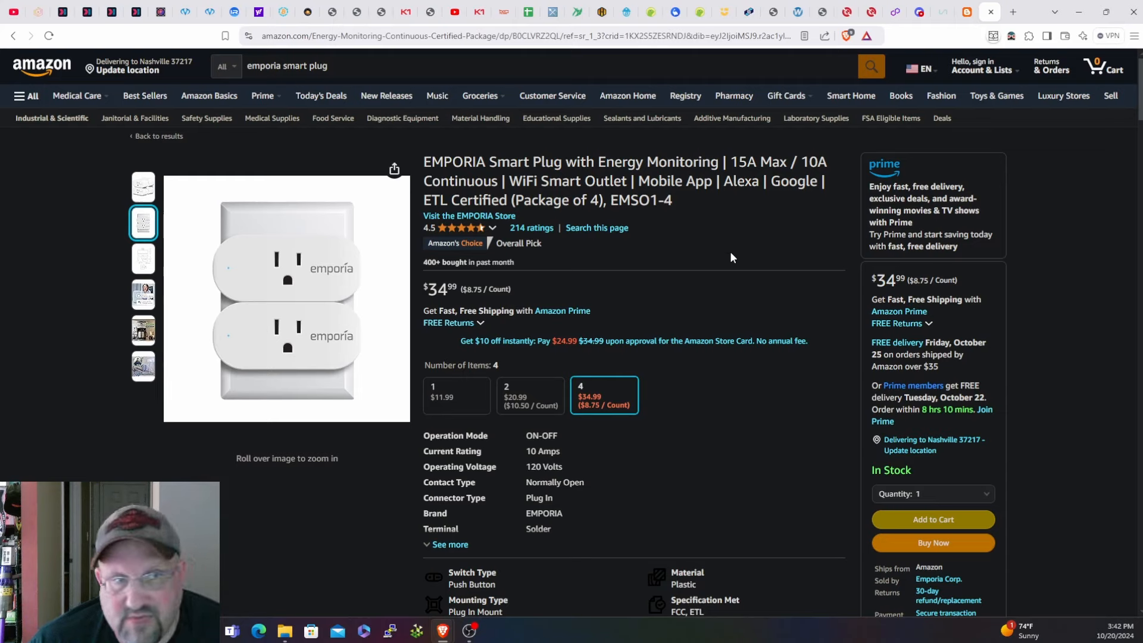